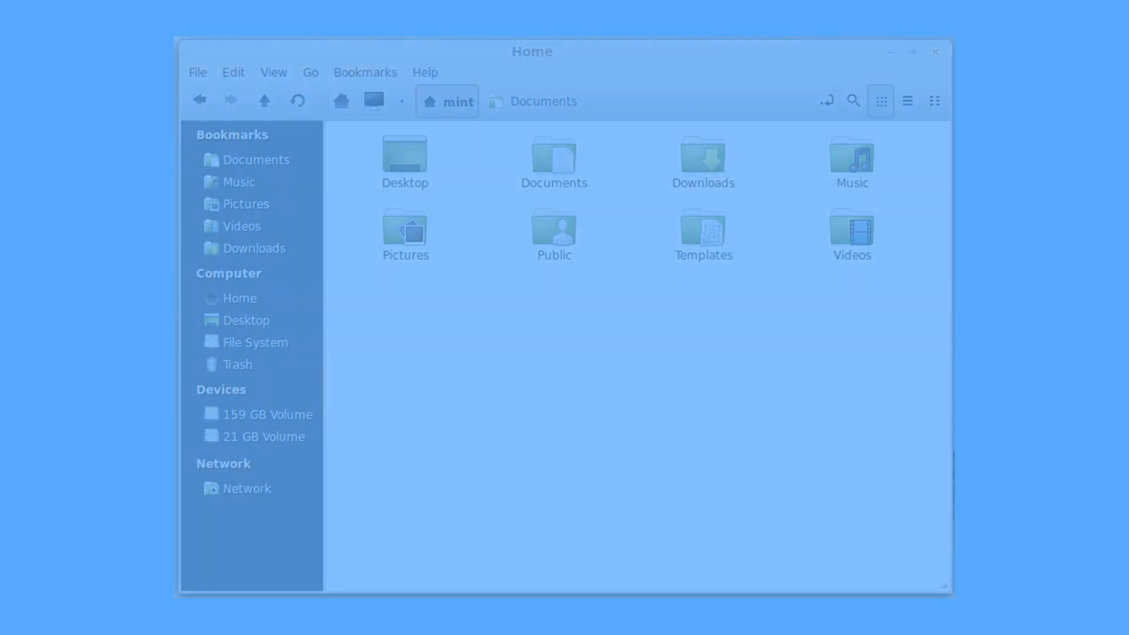
Step: Open the Menu and show the Office category listing the LibreOffice applications
left_click(103, 609)
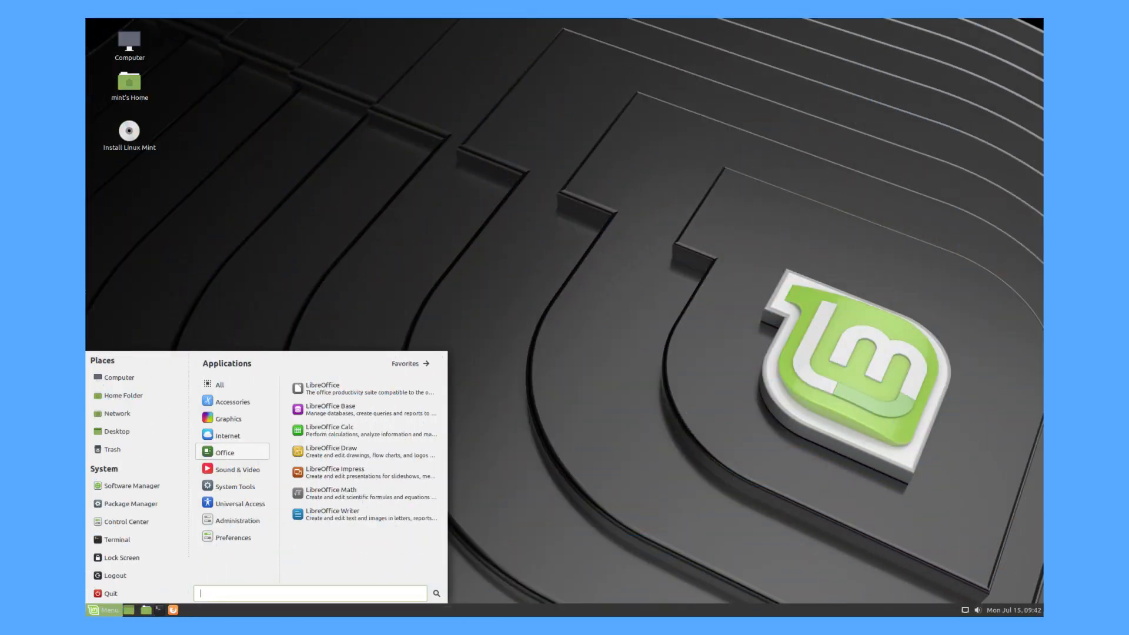